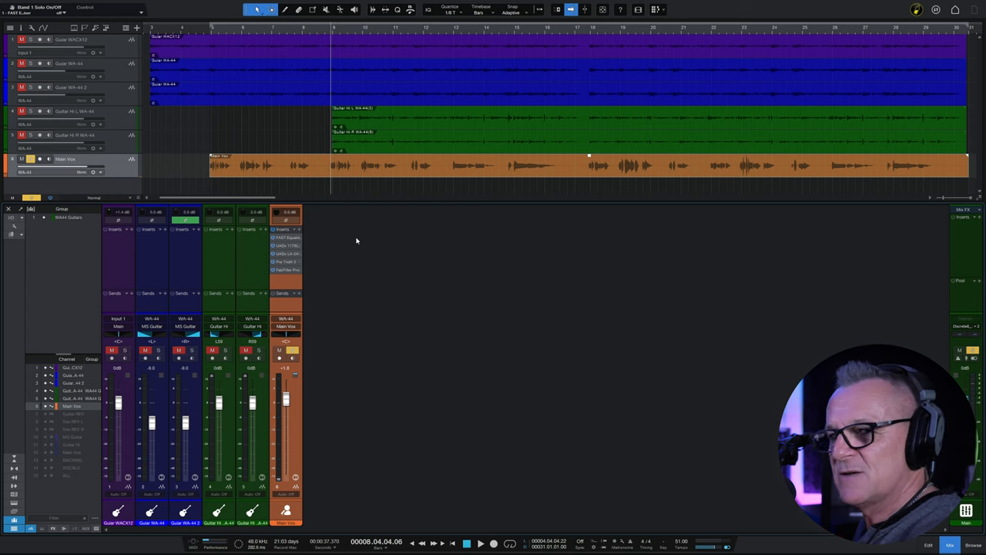
{"action": "mouse_move", "coordinate": [335, 243]}
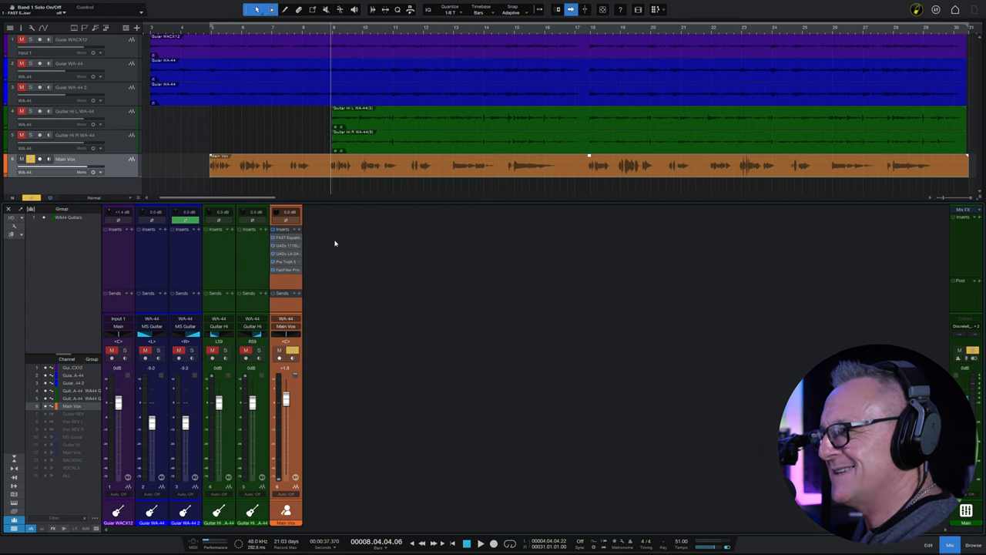
{"action": "mouse_move", "coordinate": [341, 246]}
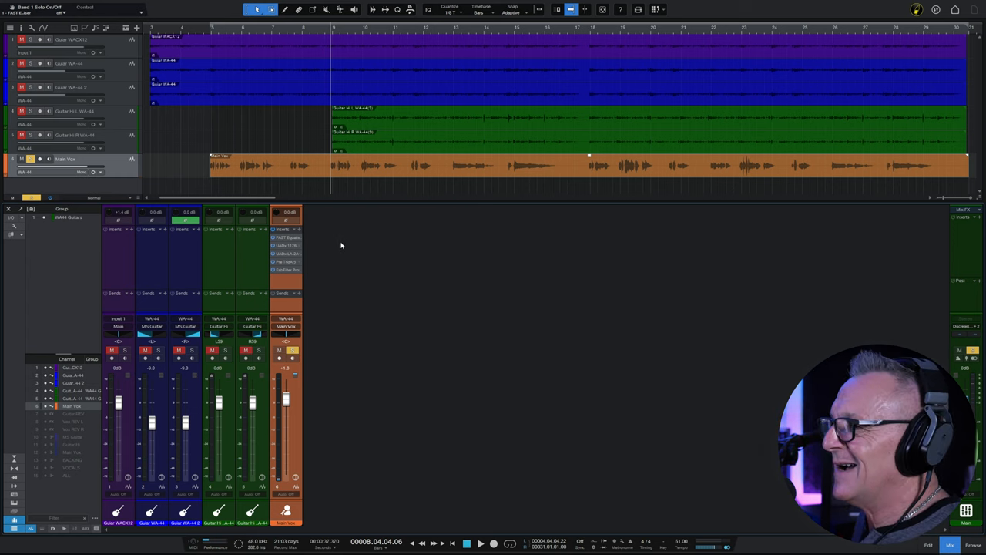
{"action": "mouse_move", "coordinate": [331, 238]}
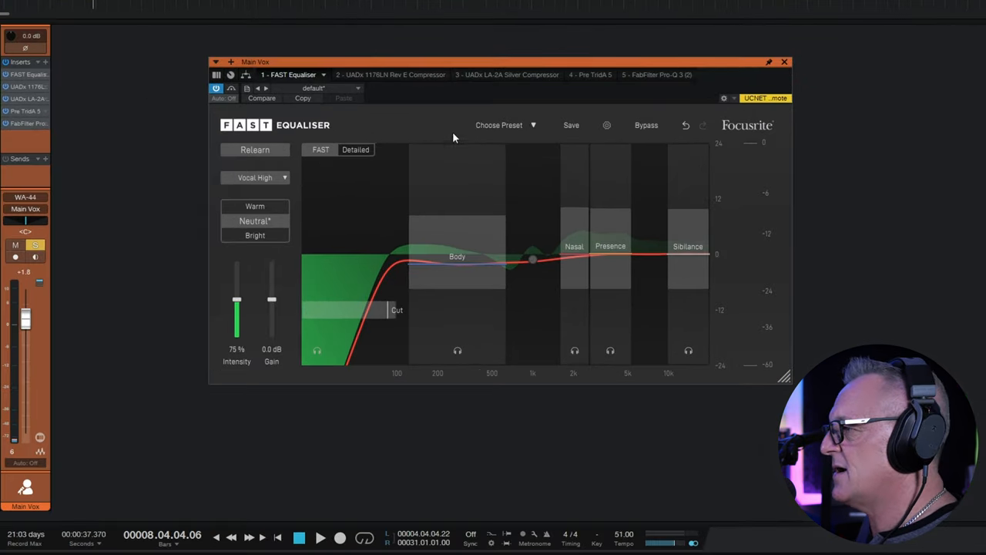
{"action": "mouse_move", "coordinate": [777, 134]}
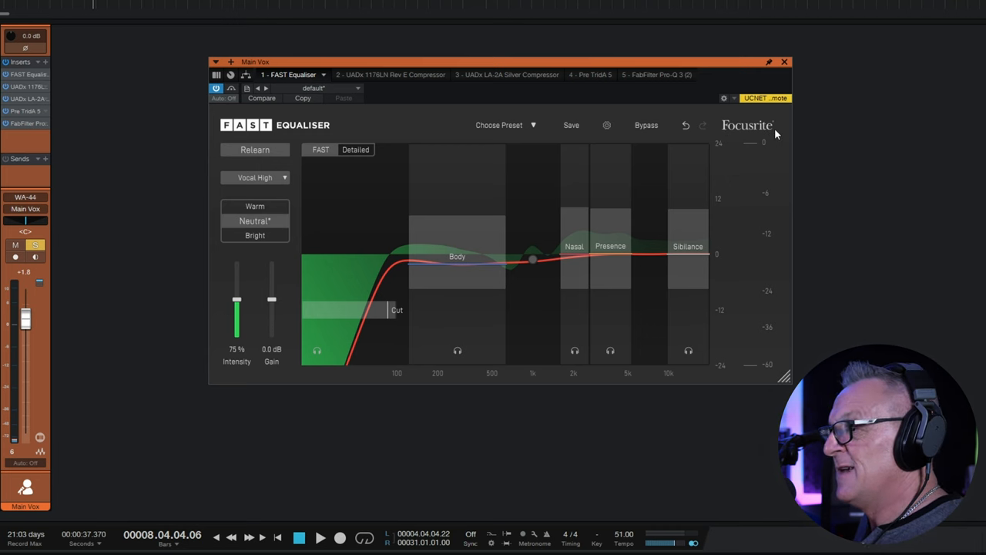
{"action": "mouse_move", "coordinate": [348, 127]}
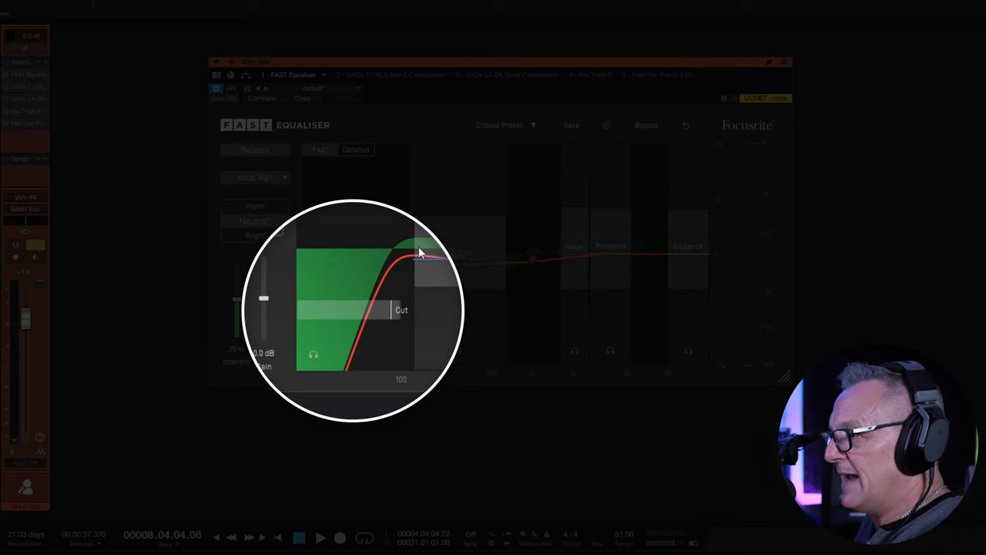
{"action": "mouse_move", "coordinate": [404, 259]}
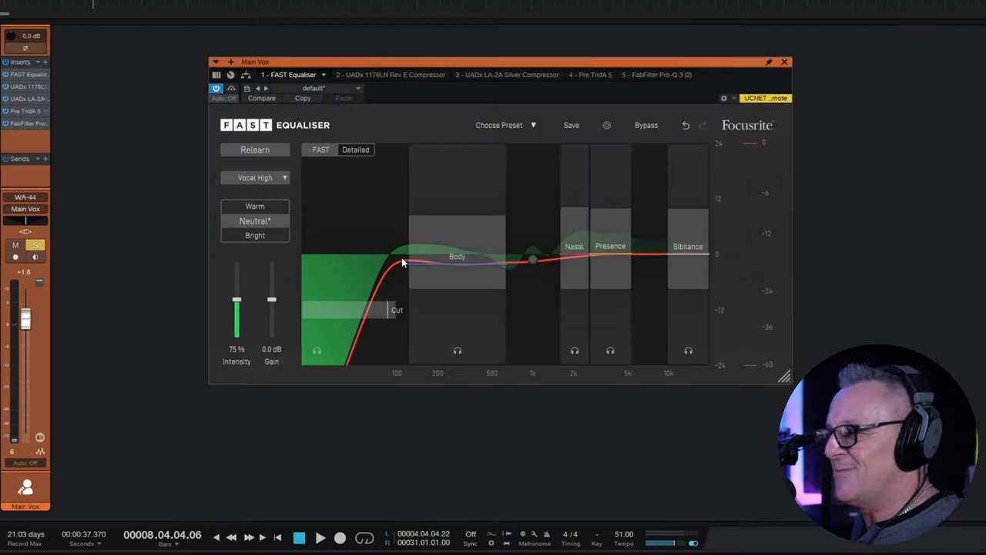
{"action": "mouse_move", "coordinate": [409, 245]}
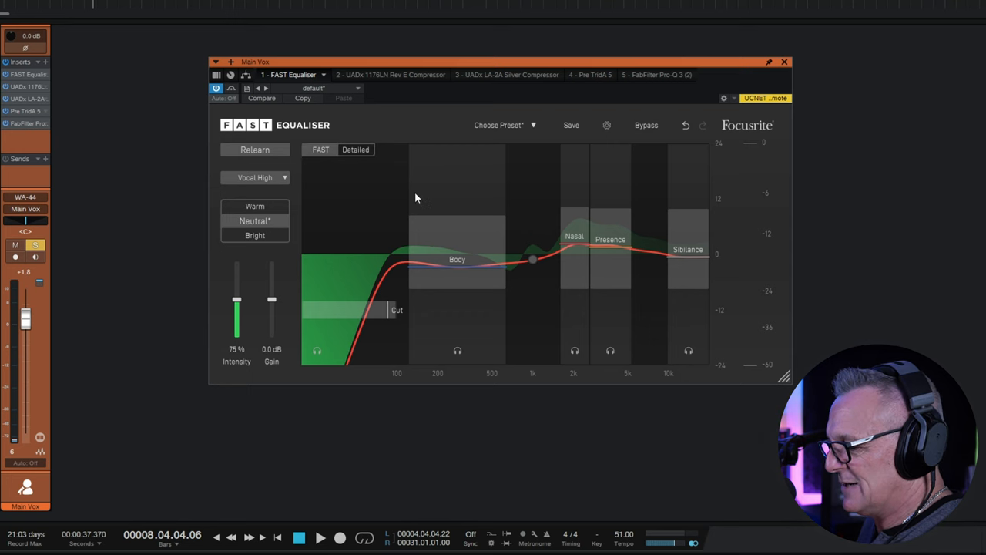
{"action": "mouse_move", "coordinate": [383, 190]}
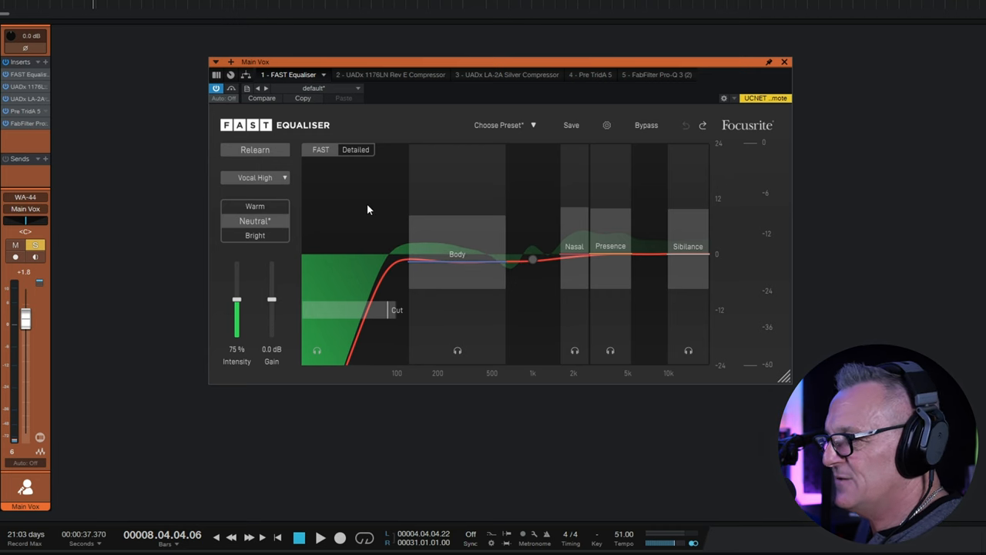
{"action": "mouse_move", "coordinate": [358, 211]}
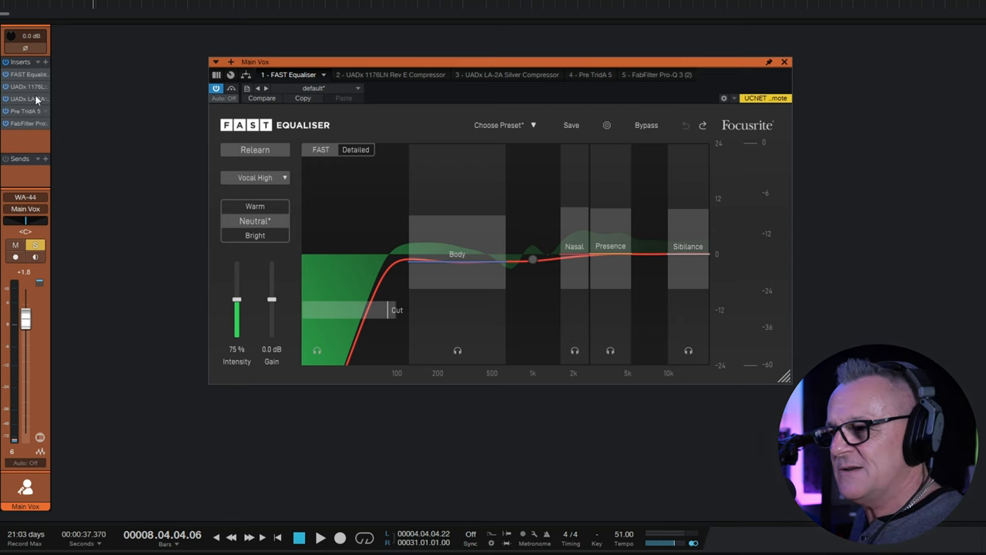
- Open the UADx 1176LN compressor insert on the Main Vox channel
{"action": "left_click", "coordinate": [389, 75]}
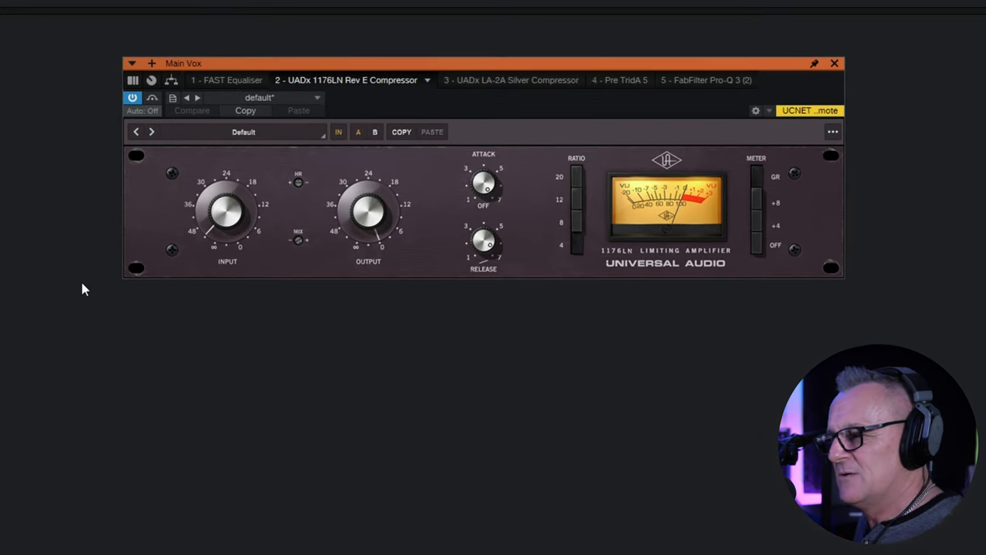
{"action": "mouse_move", "coordinate": [95, 288]}
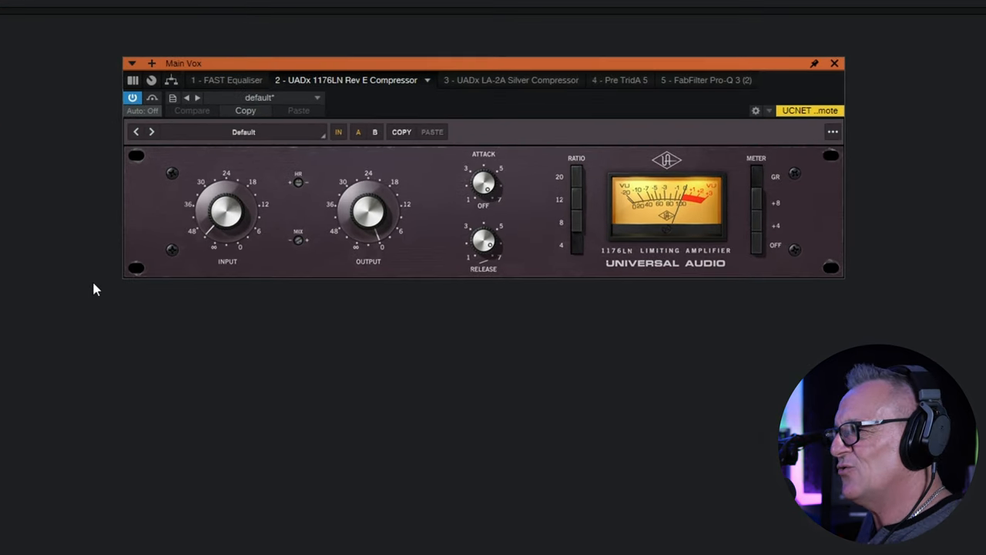
{"action": "mouse_move", "coordinate": [27, 281]}
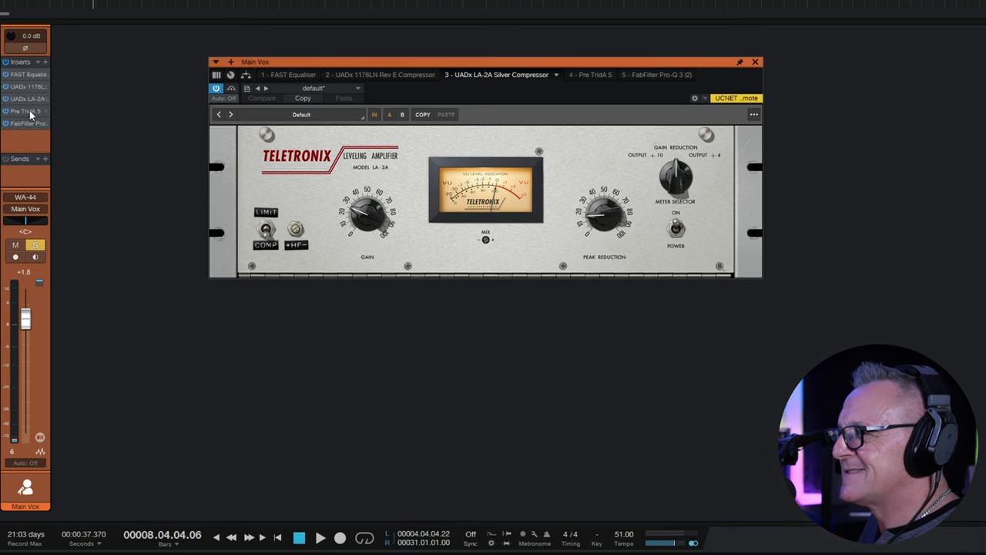
- Open the Arturia Pre TridA insert, Main Vox's fourth slot, on its Default preset
{"action": "left_click", "coordinate": [591, 75]}
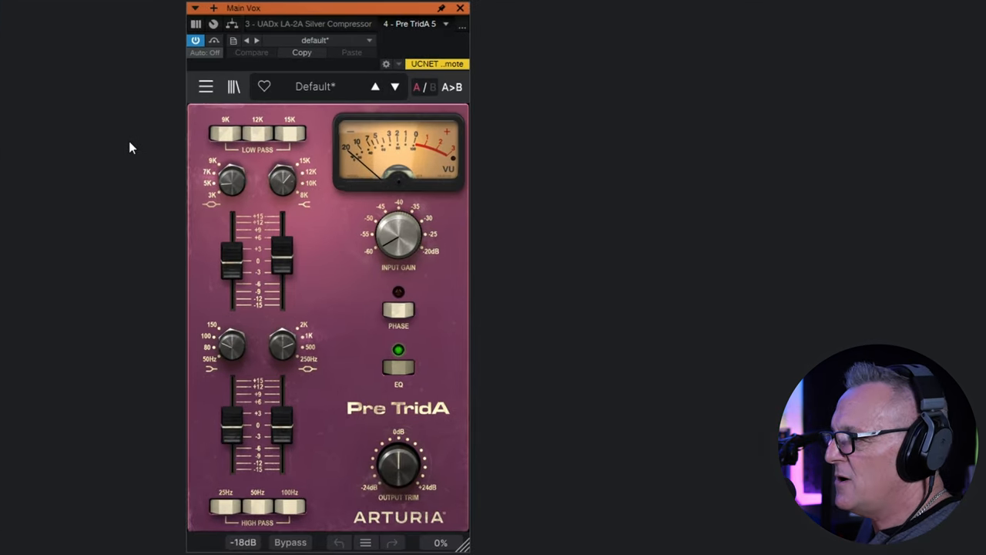
{"action": "mouse_move", "coordinate": [170, 208]}
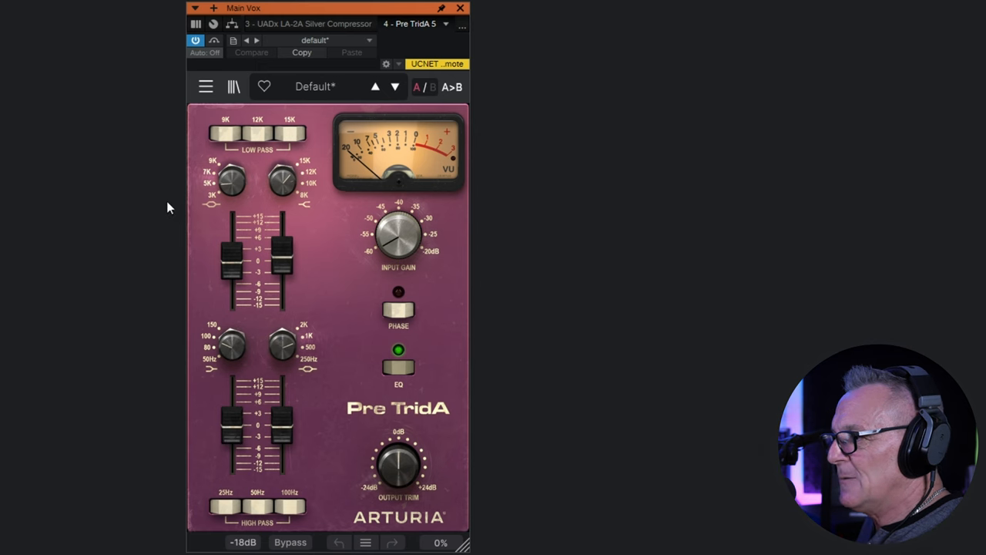
{"action": "mouse_move", "coordinate": [137, 200]}
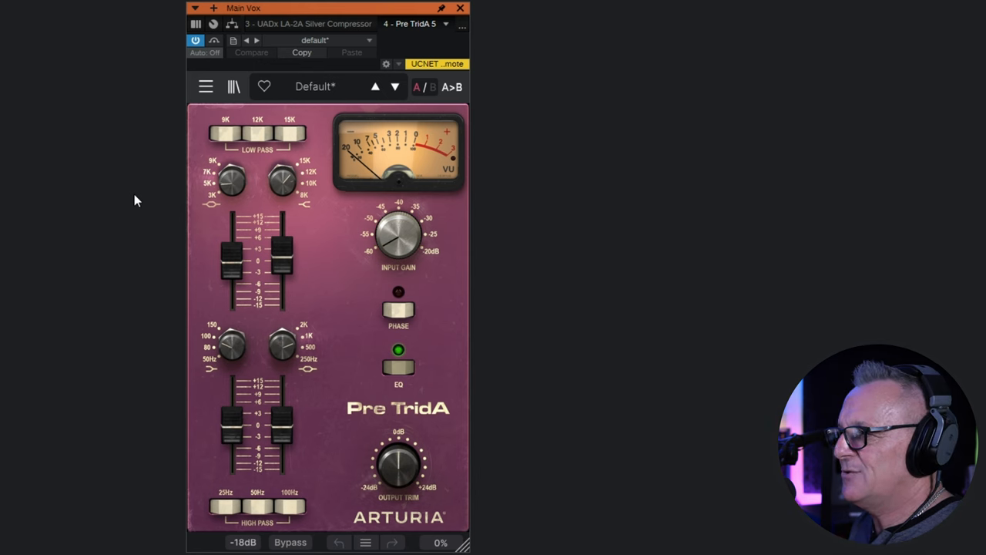
{"action": "mouse_move", "coordinate": [131, 194]}
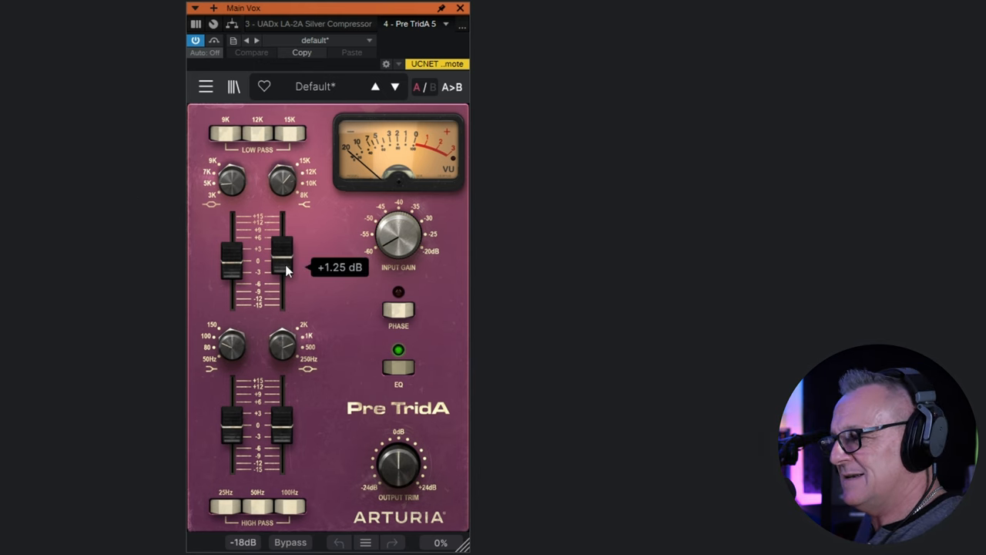
{"action": "mouse_move", "coordinate": [270, 299]}
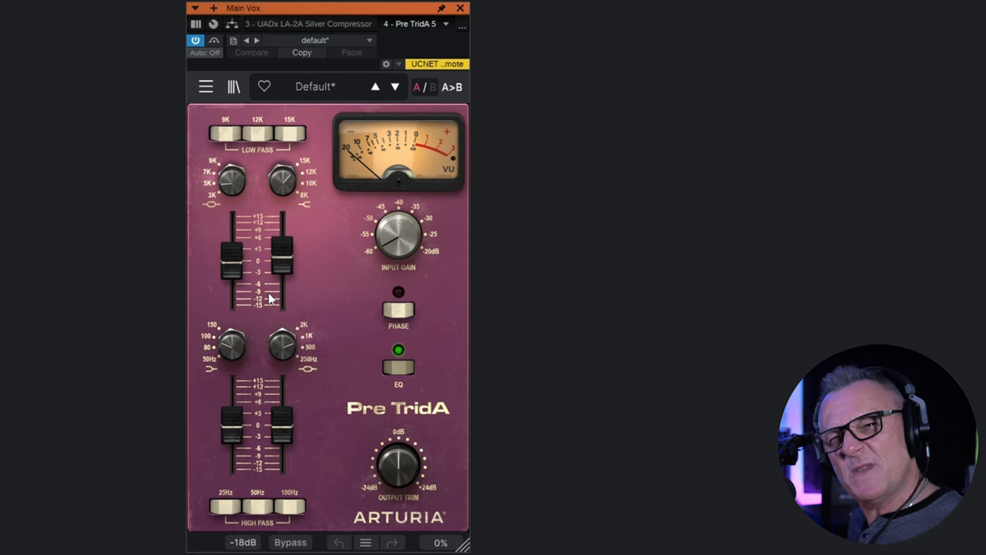
{"action": "mouse_move", "coordinate": [321, 259]}
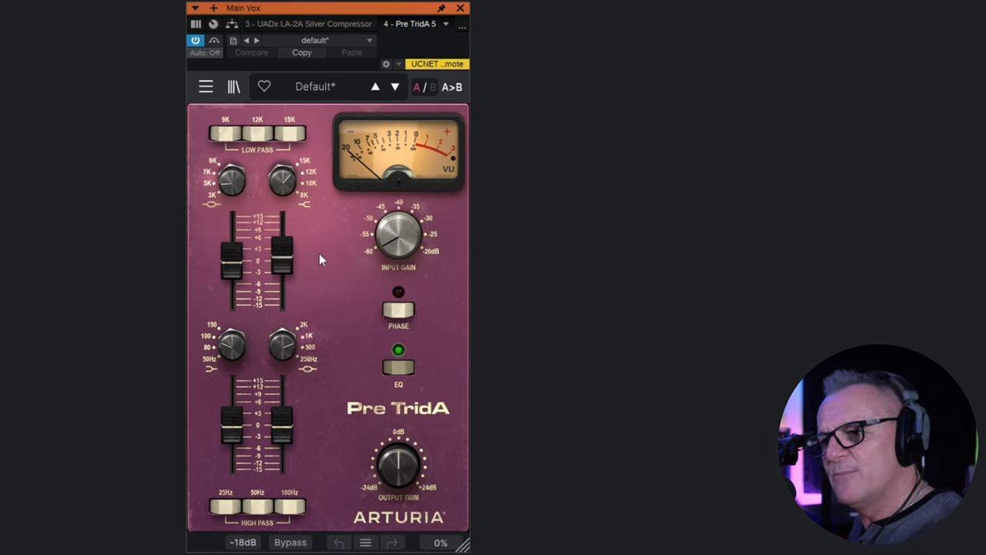
{"action": "mouse_move", "coordinate": [333, 260]}
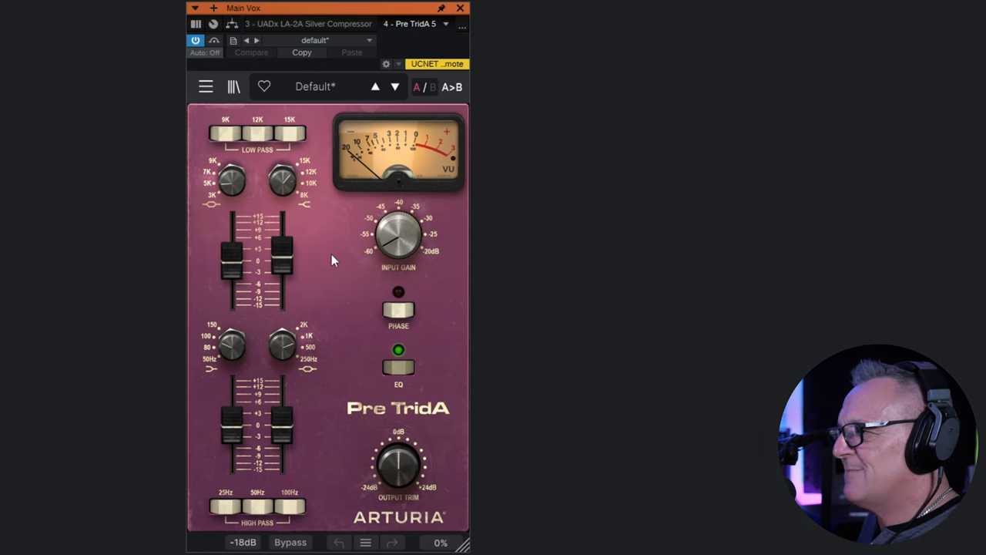
{"action": "mouse_move", "coordinate": [315, 225]}
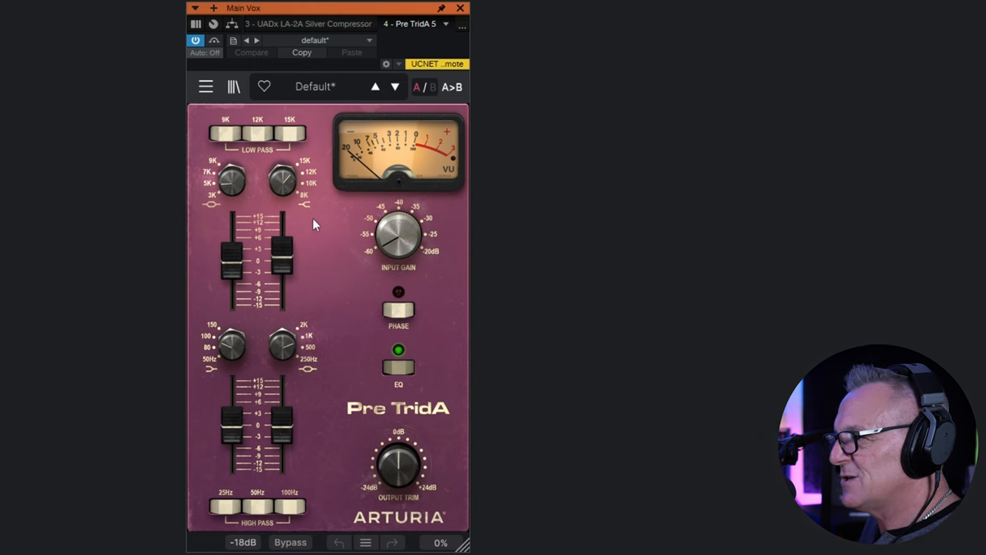
{"action": "mouse_move", "coordinate": [320, 254]}
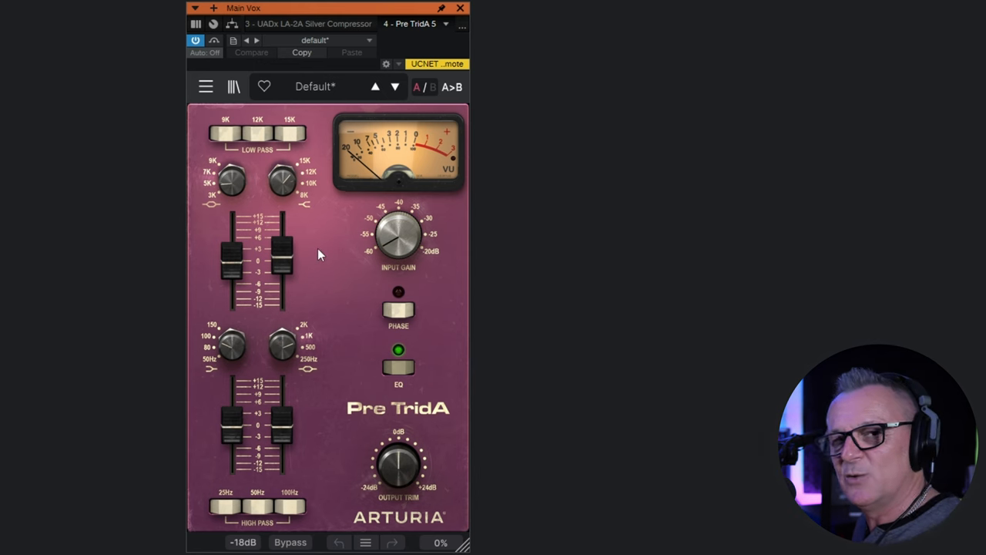
{"action": "mouse_move", "coordinate": [319, 250]}
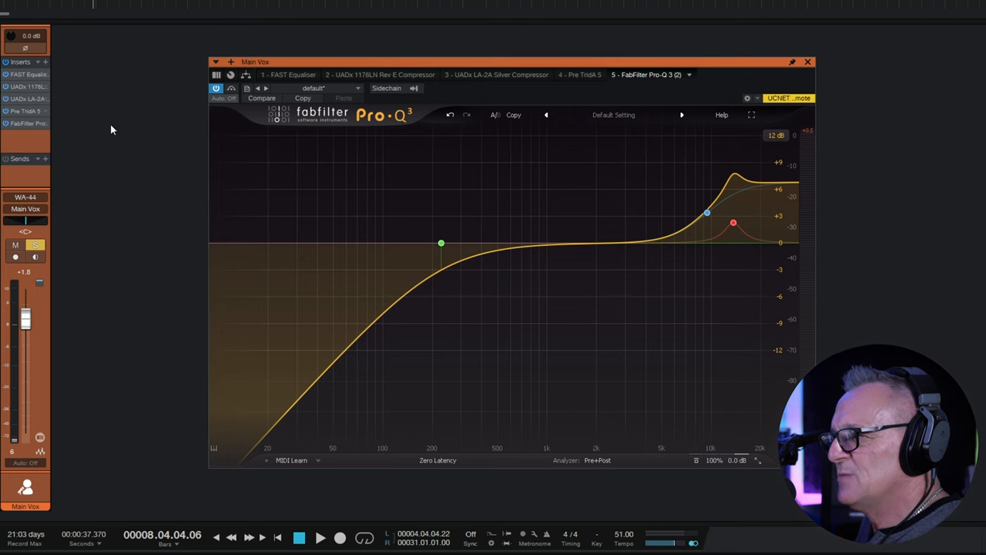
{"action": "mouse_move", "coordinate": [460, 185]}
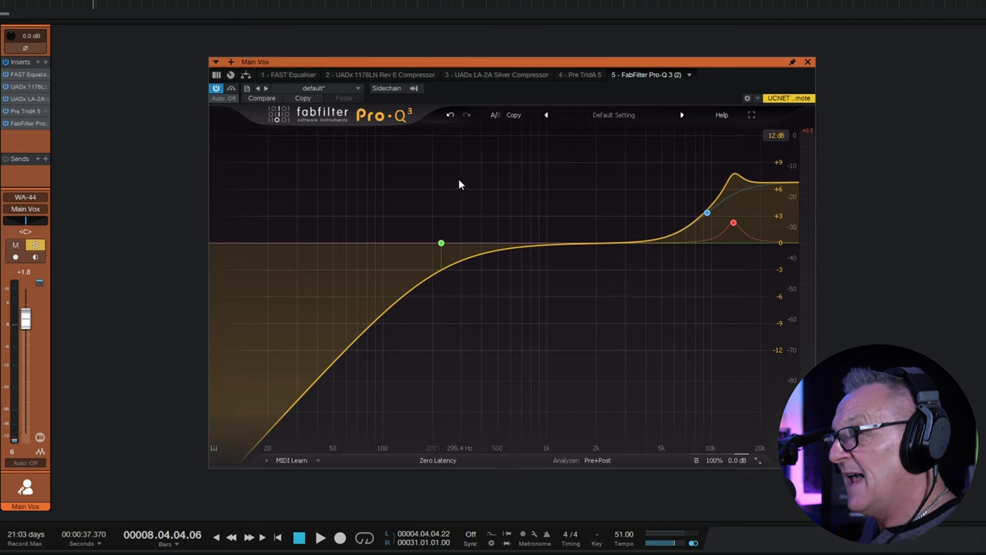
- Select the green Pro-Q 3 band to show its 227.37 Hz frequency and 6 dB/oct slope
{"action": "left_click", "coordinate": [441, 243]}
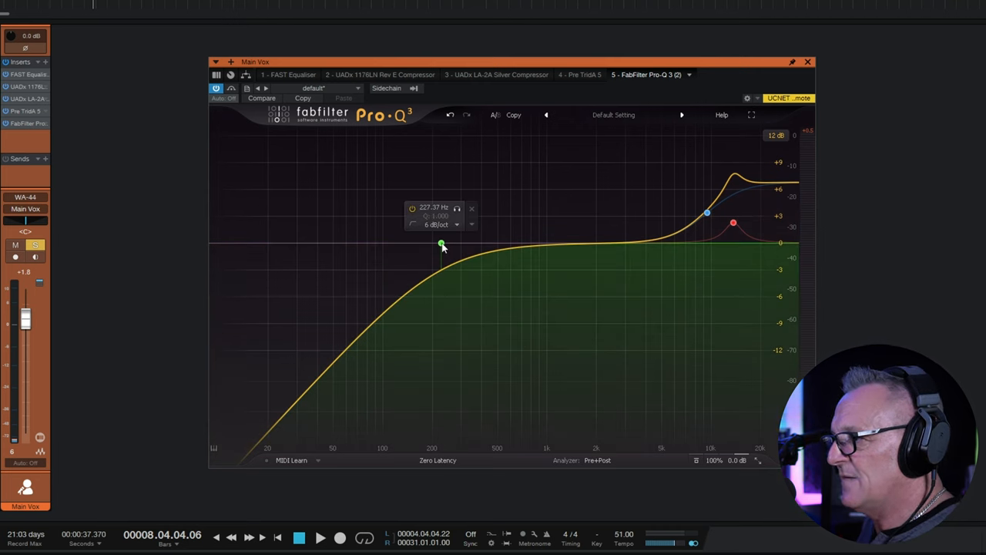
{"action": "mouse_move", "coordinate": [465, 191]}
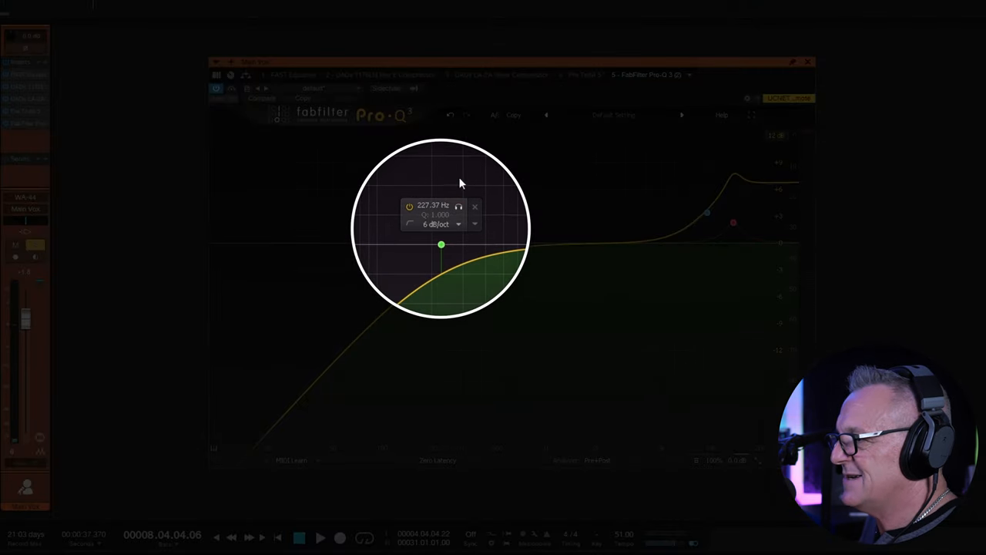
{"action": "mouse_move", "coordinate": [458, 248]}
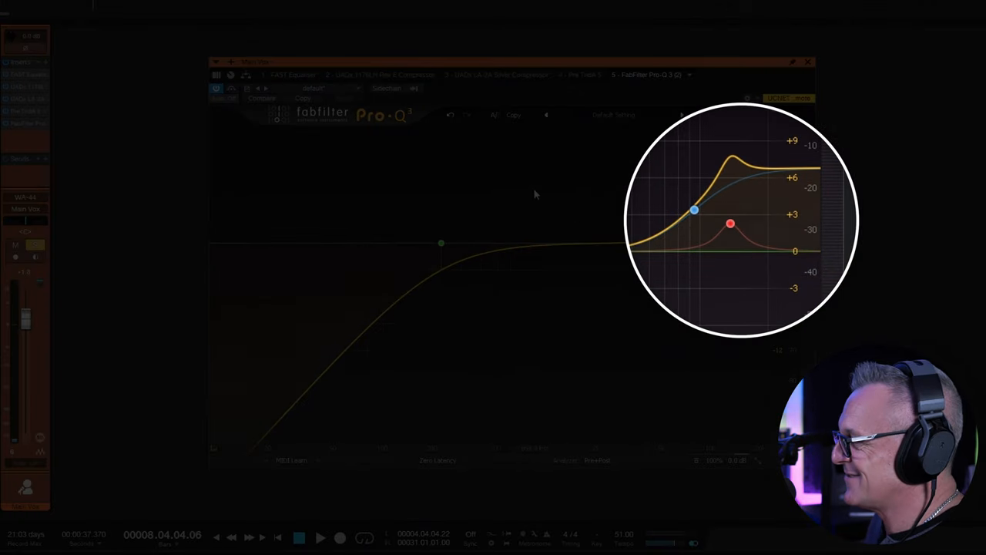
{"action": "mouse_move", "coordinate": [588, 188]}
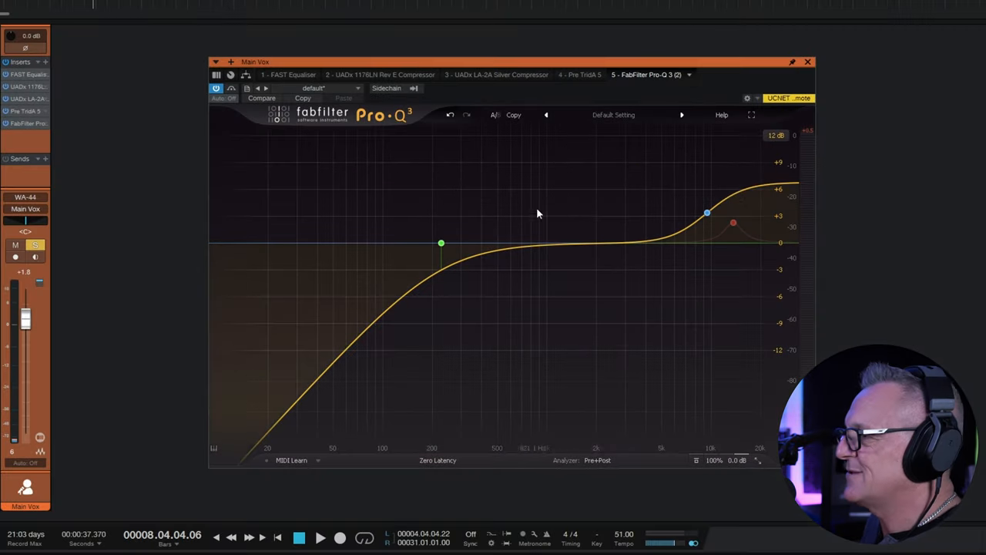
{"action": "mouse_move", "coordinate": [632, 216]}
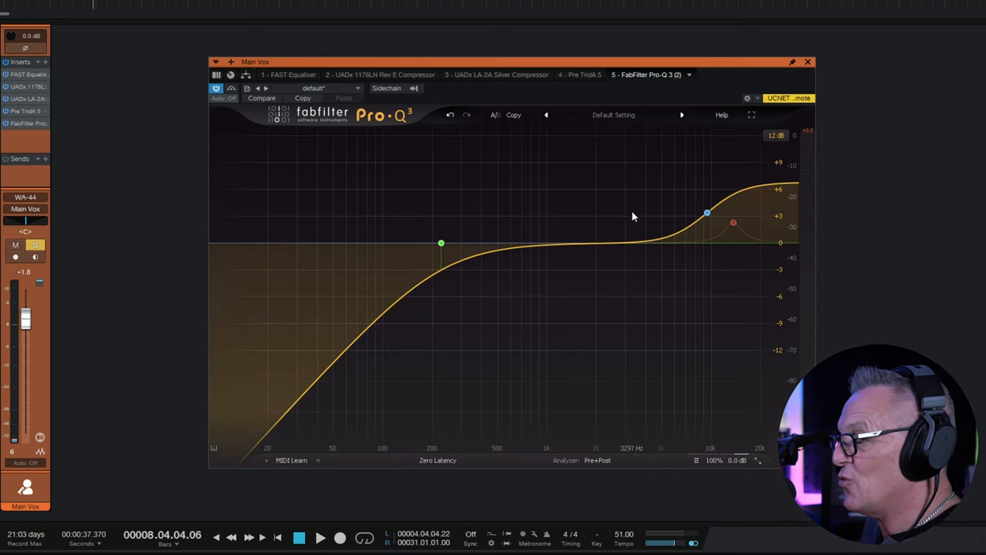